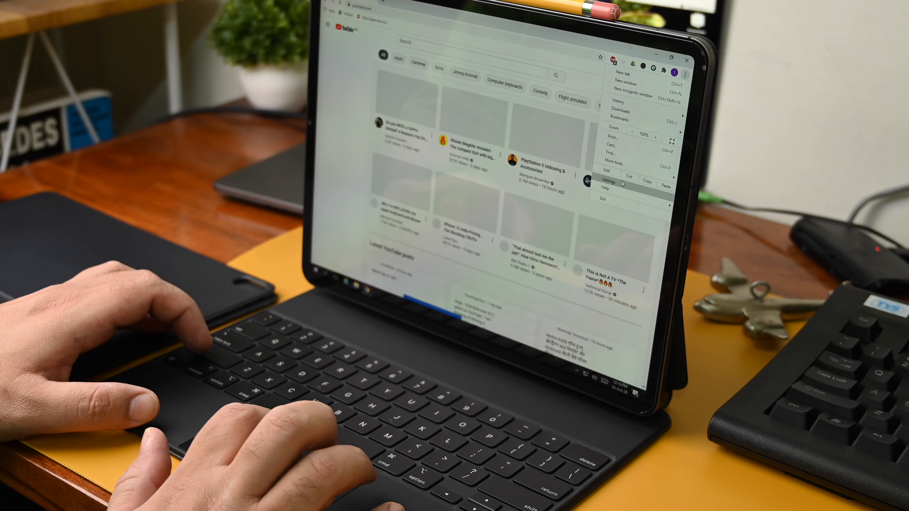
Open Chrome's Settings page in a new tab from the three-dot menu.
{"action": "left_click", "coordinate": [609, 184]}
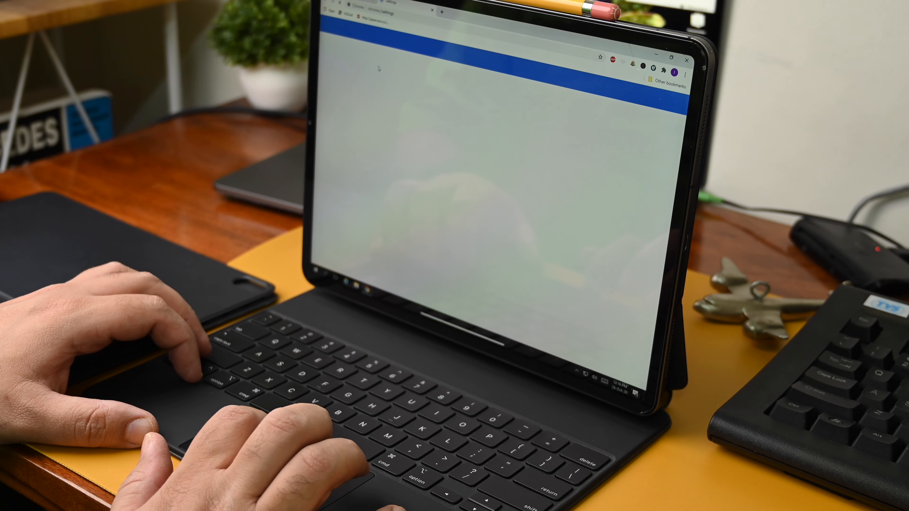